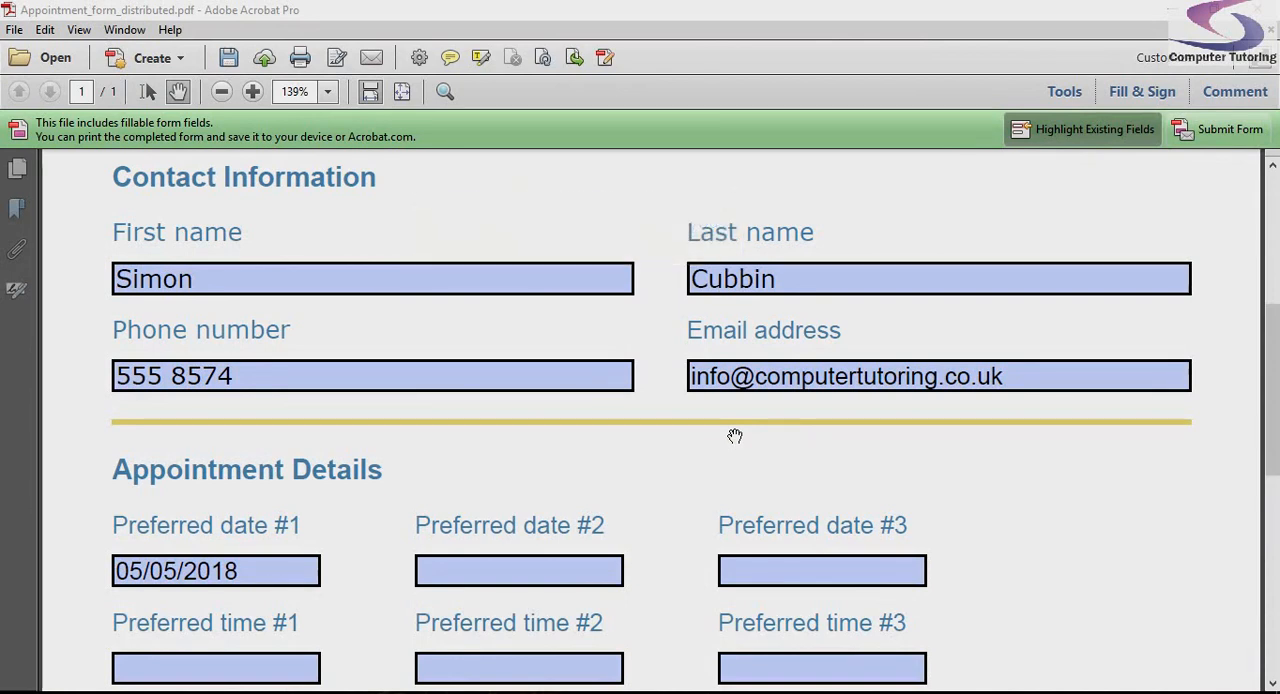
mouse_move(376, 468)
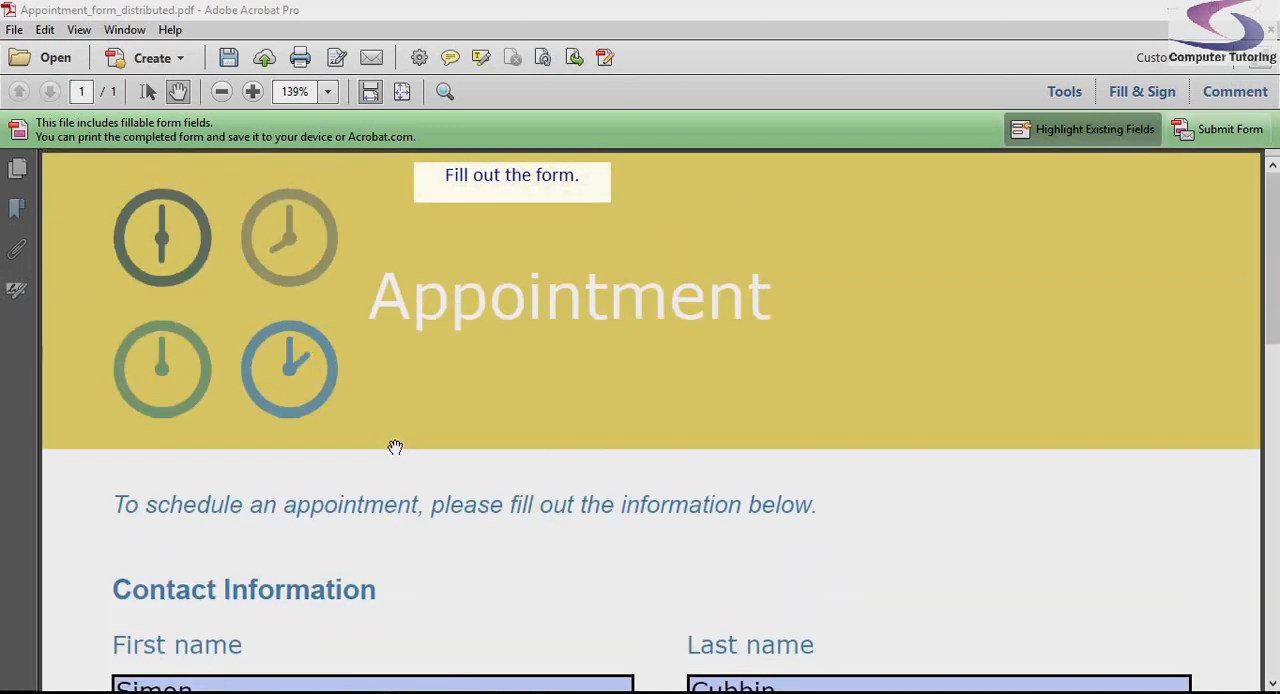
Review the completed appointment form, submit it and confirm sending it as an email attachment
scroll(down, 3)
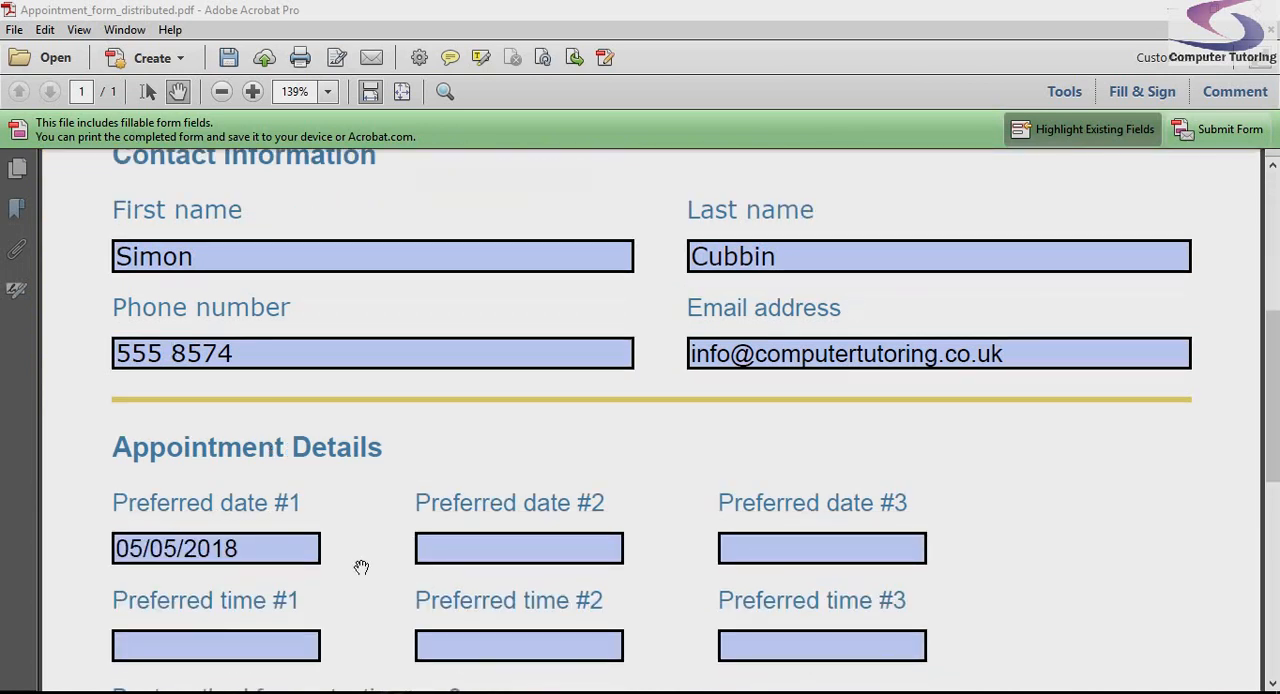
scroll(down, 3)
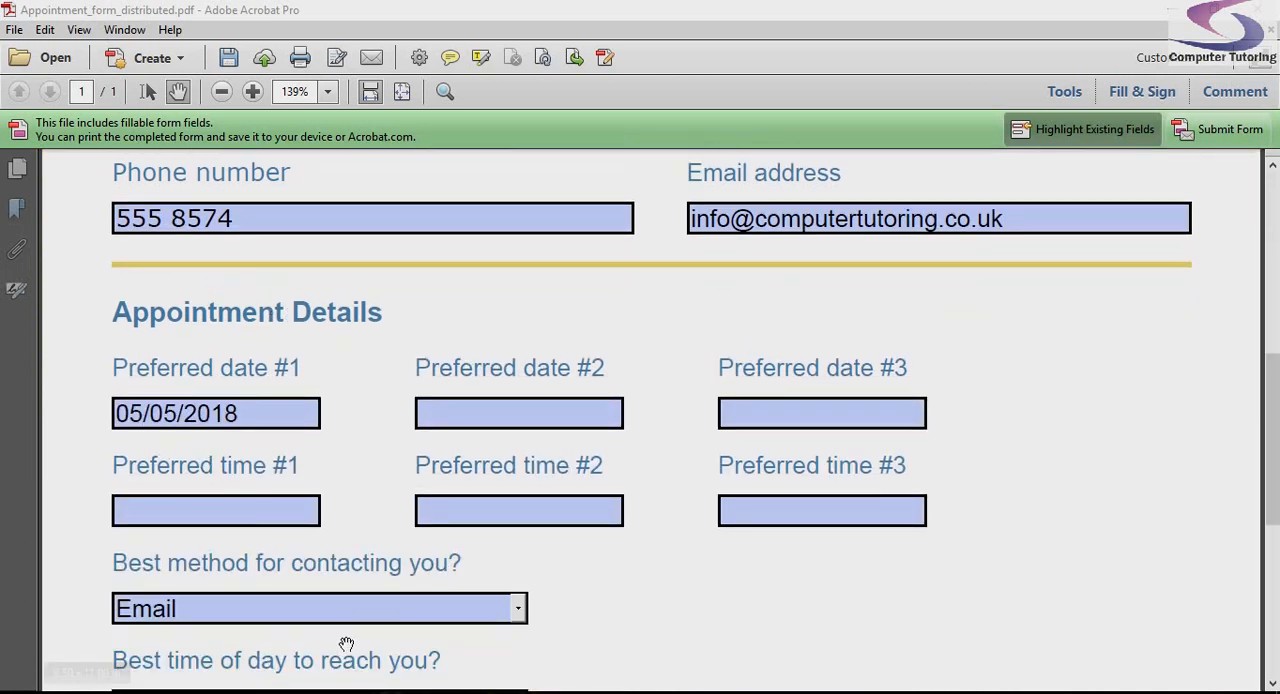
scroll(down, 3)
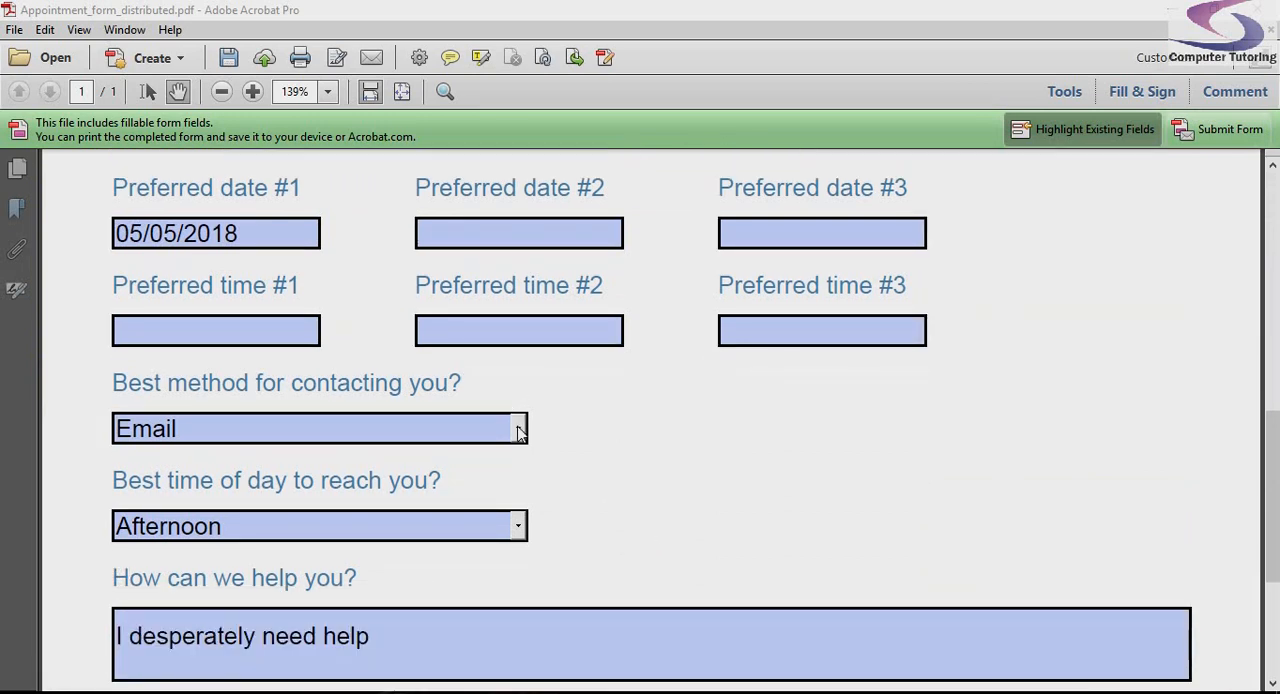
scroll(down, 3)
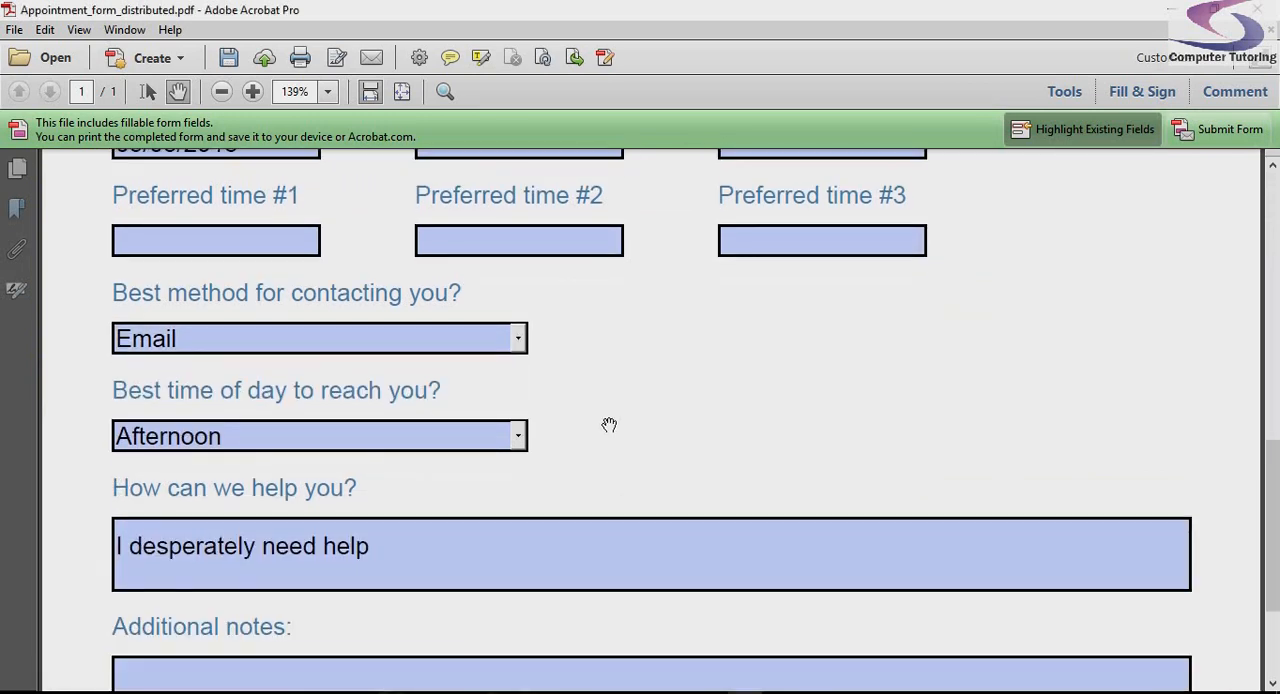
scroll(down, 3)
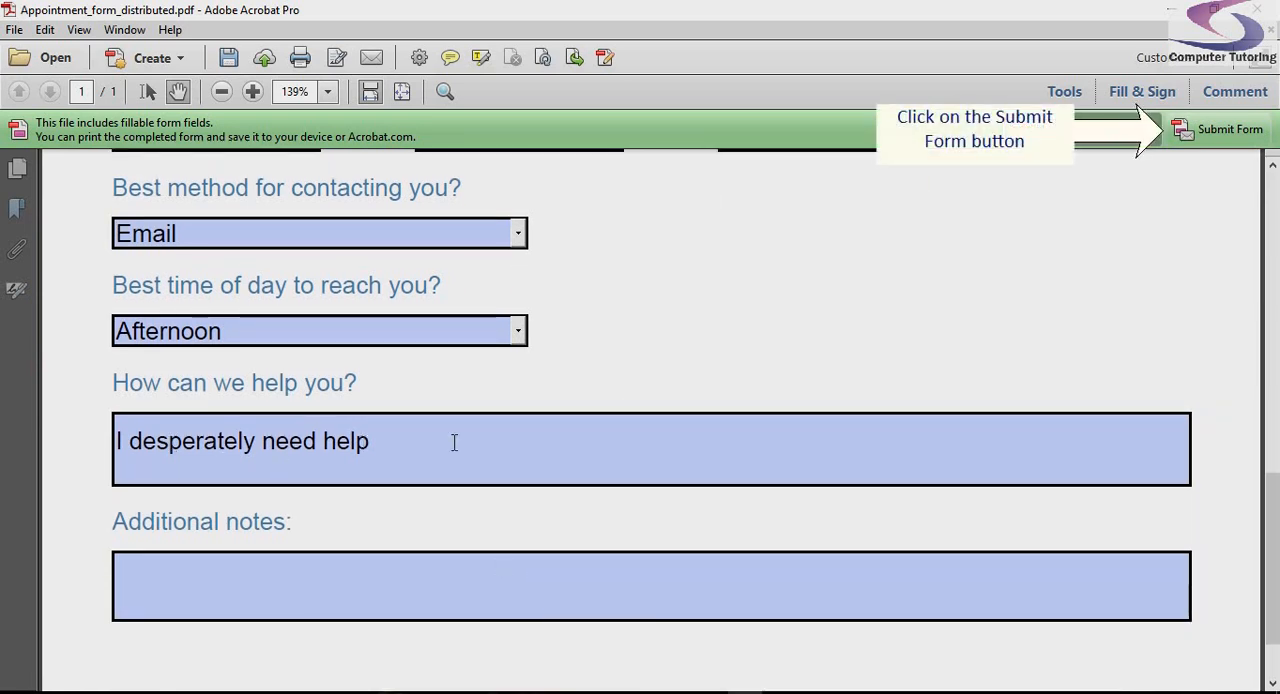
click(1228, 128)
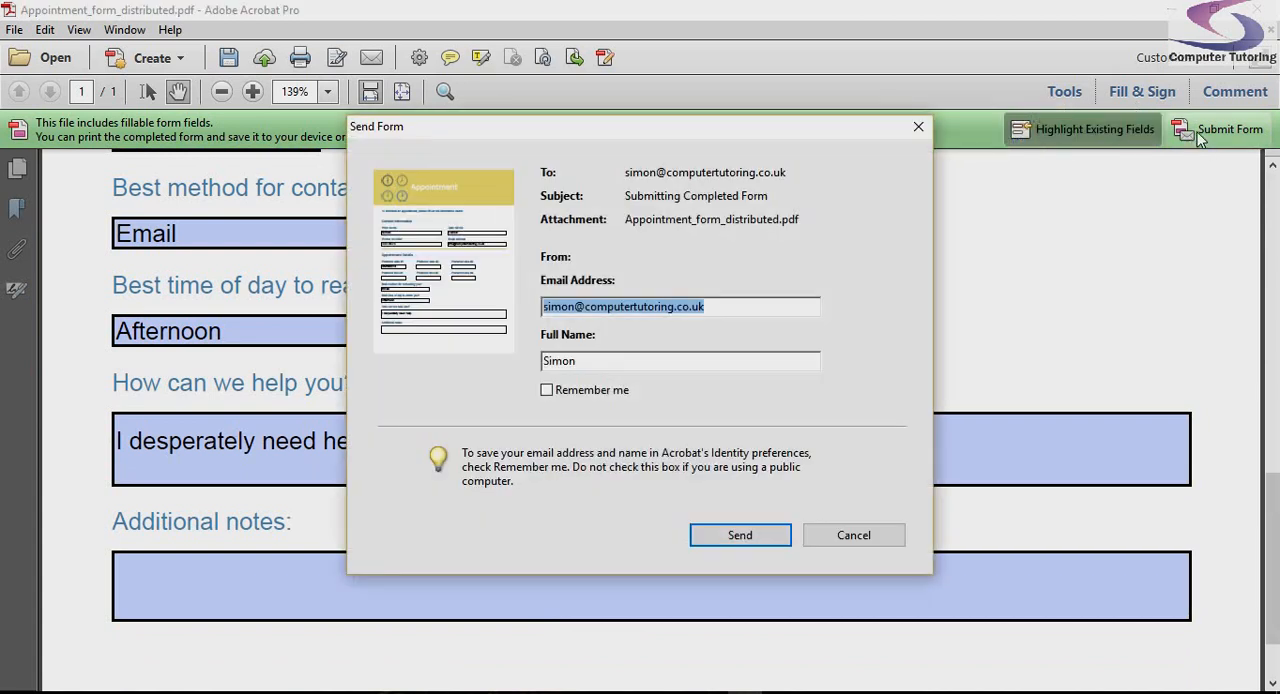
mouse_move(620, 236)
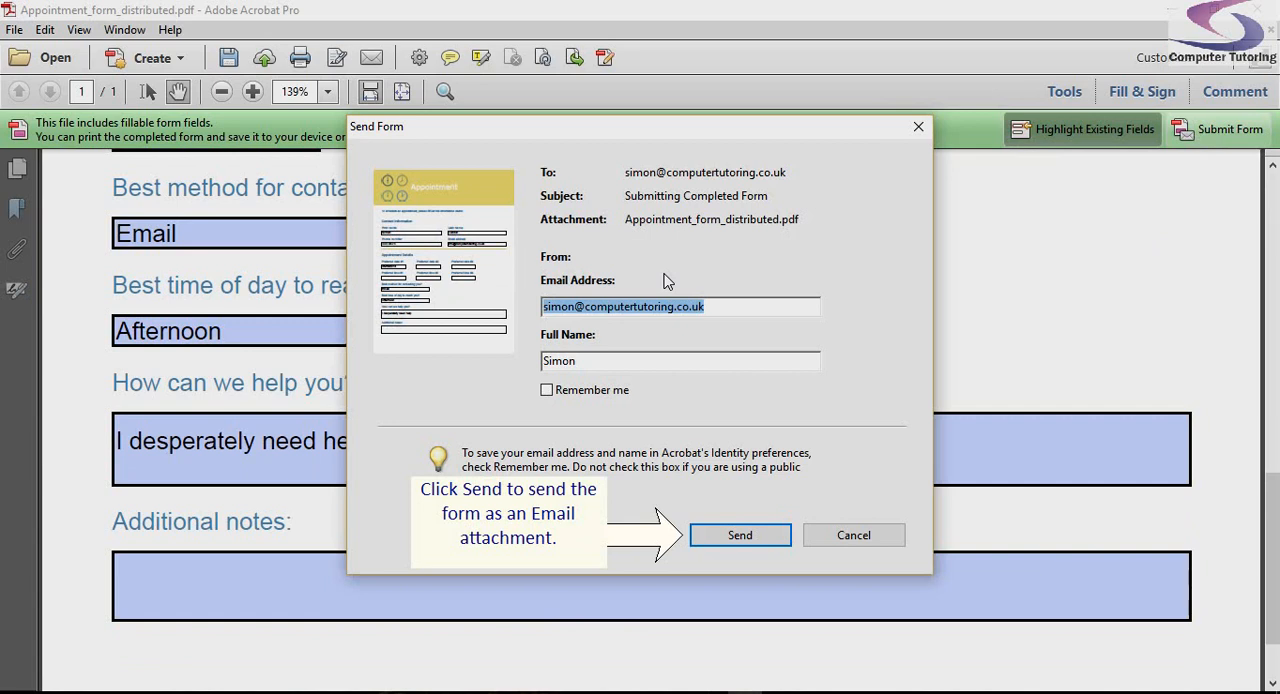
click(740, 536)
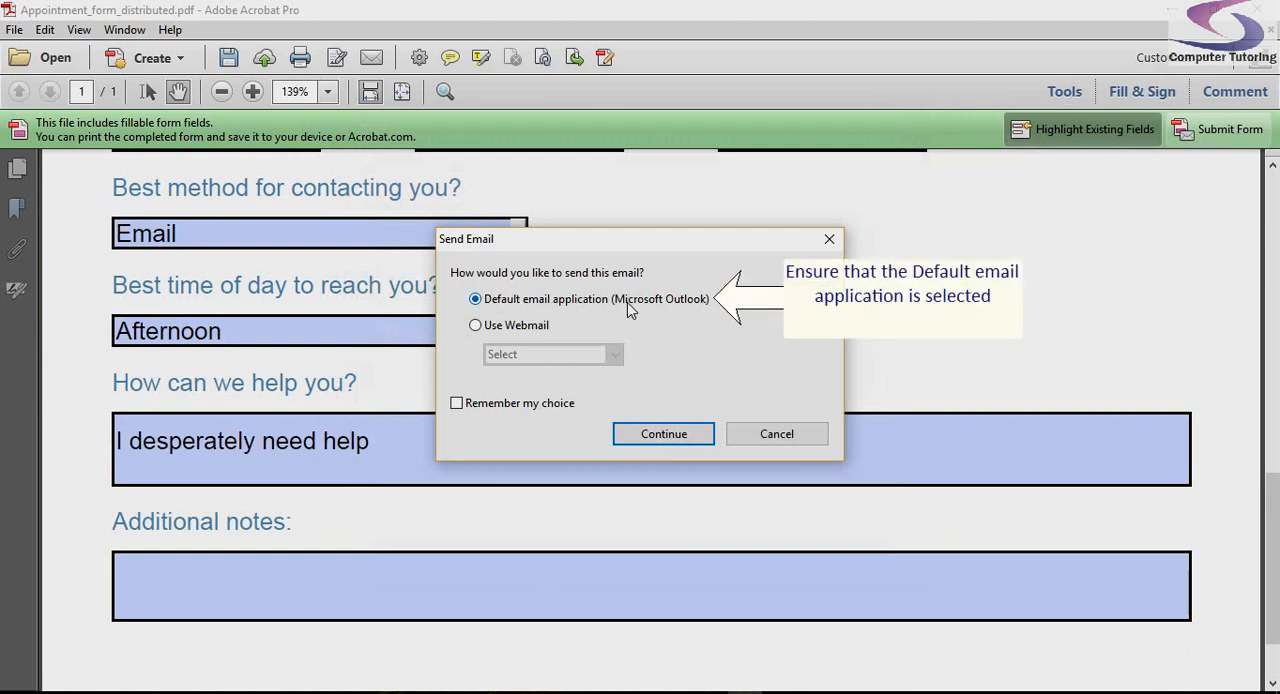
mouse_move(688, 314)
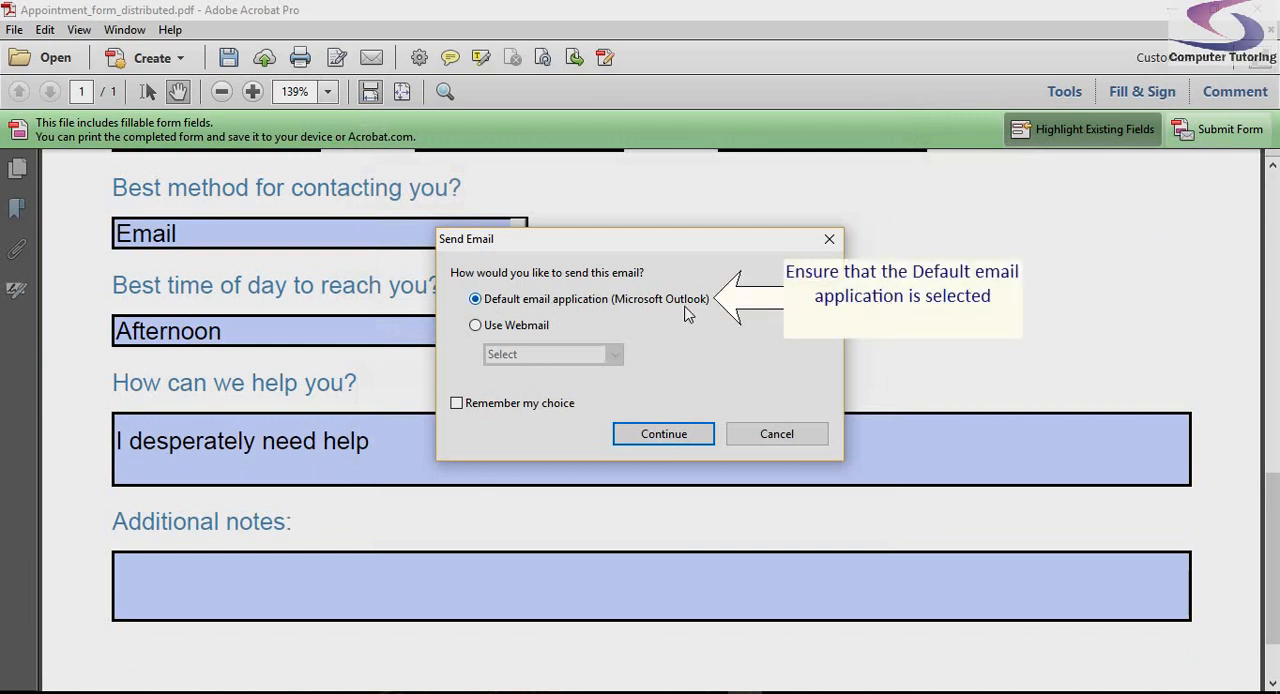
Continue with the default email application, Microsoft Outlook, to send the form
click(664, 432)
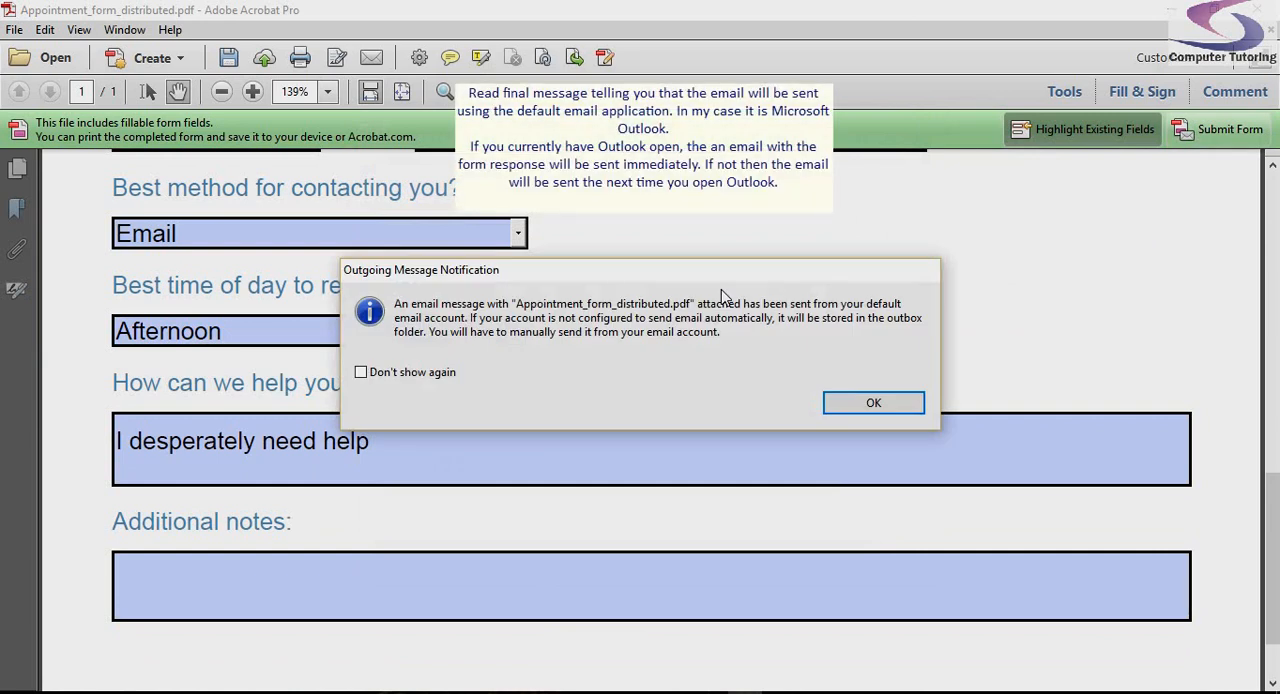
mouse_move(722, 298)
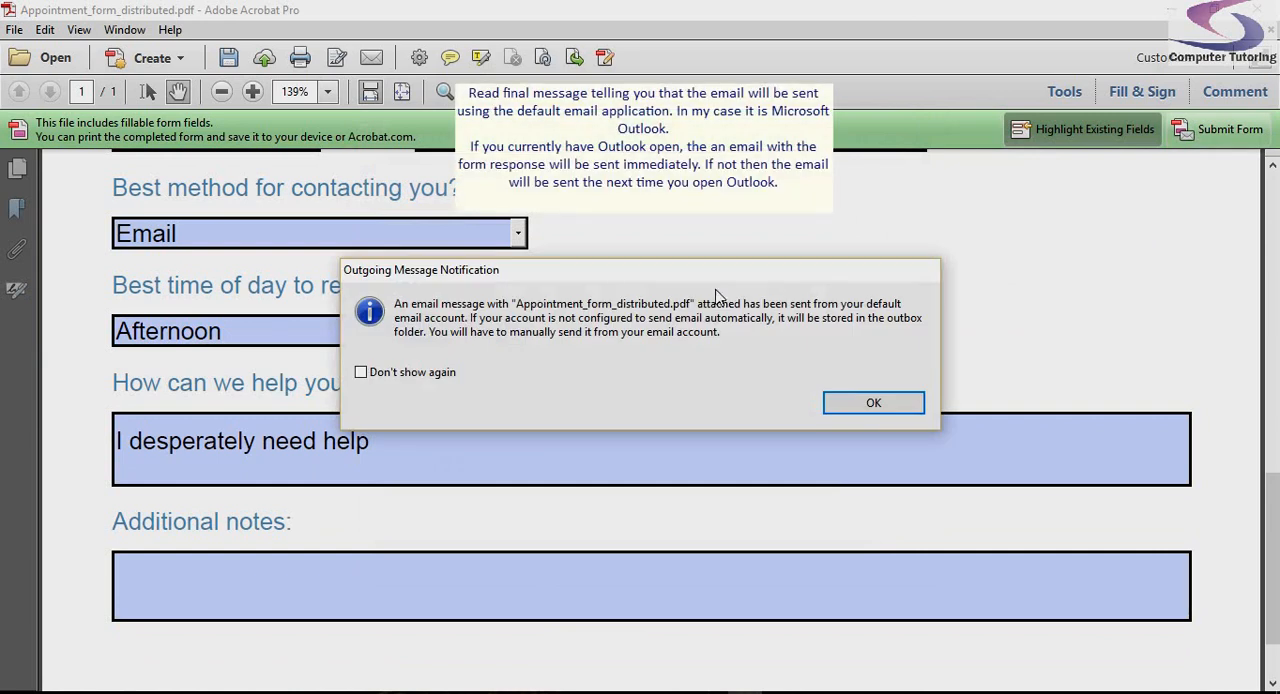
mouse_move(590, 532)
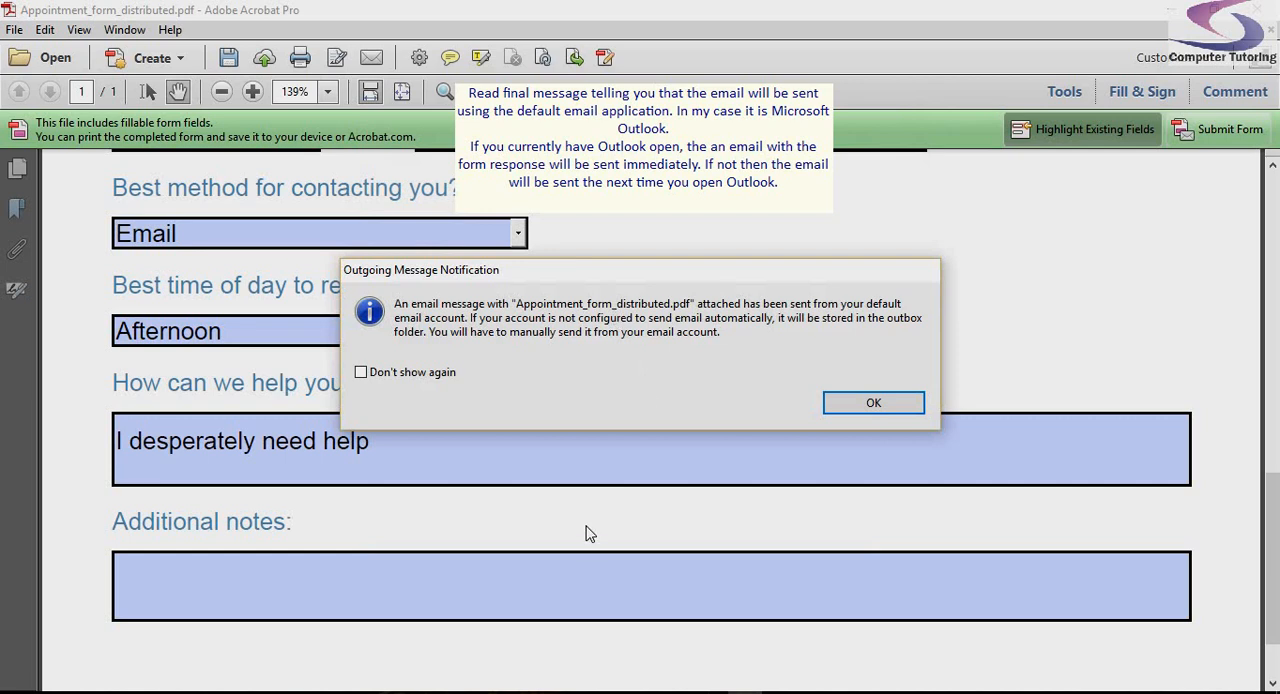